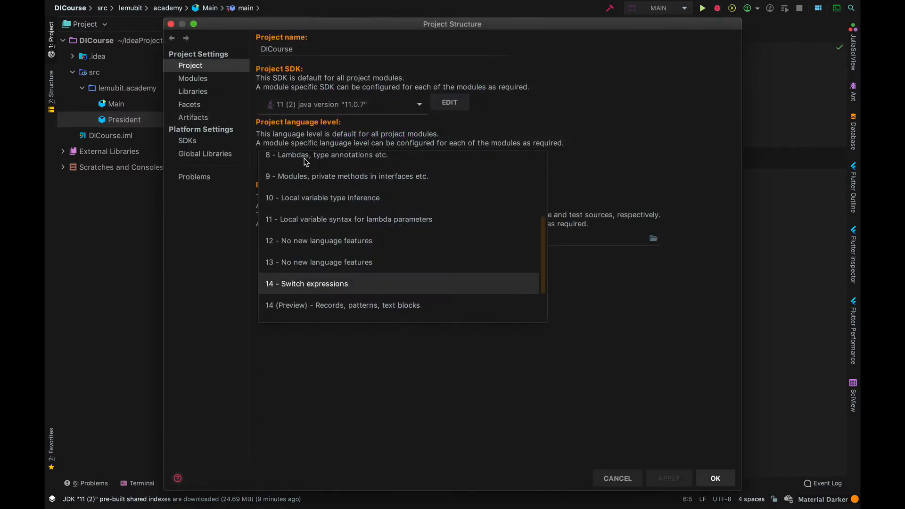
- Set the project SDK to openjdk-14 with language level 14 (Preview), check the module settings, and apply
click(341, 305)
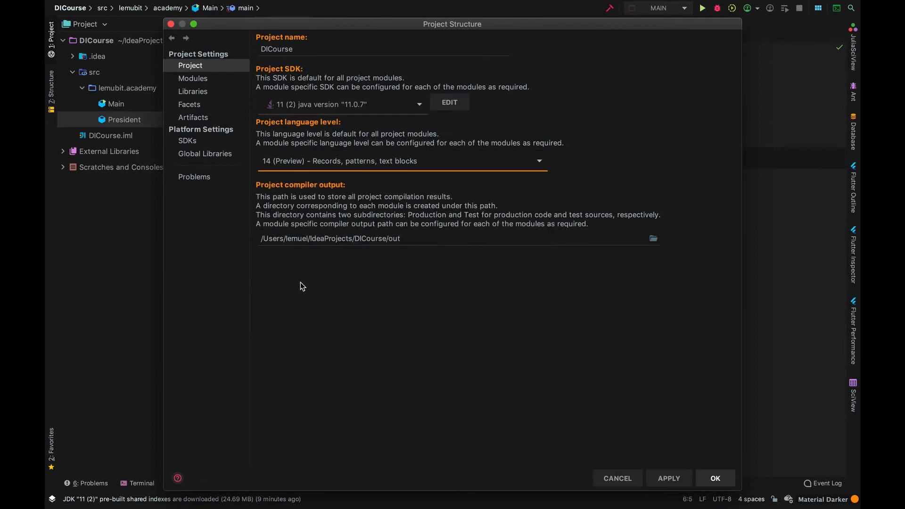
click(419, 105)
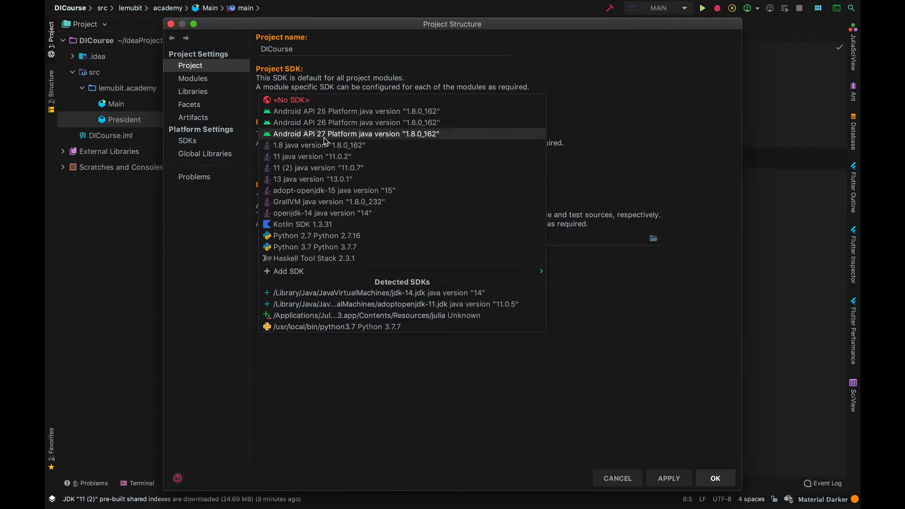
mouse_move(329, 202)
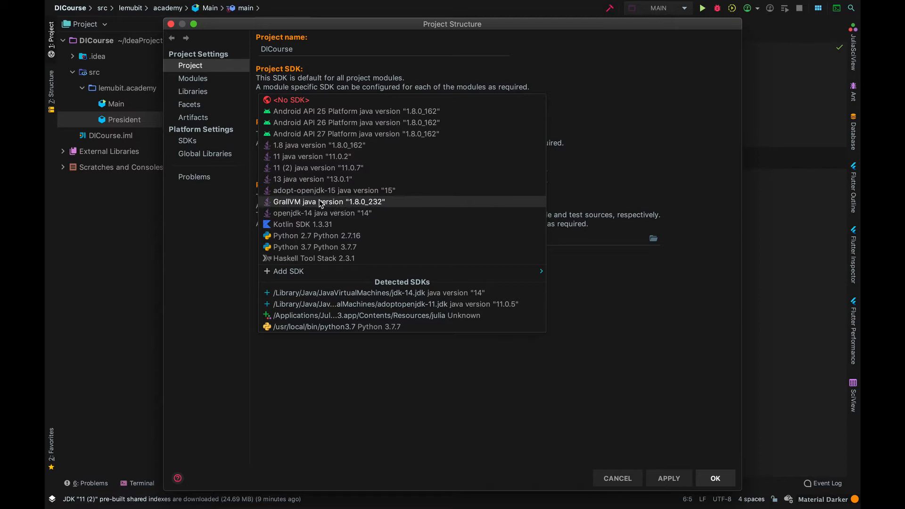
mouse_move(322, 213)
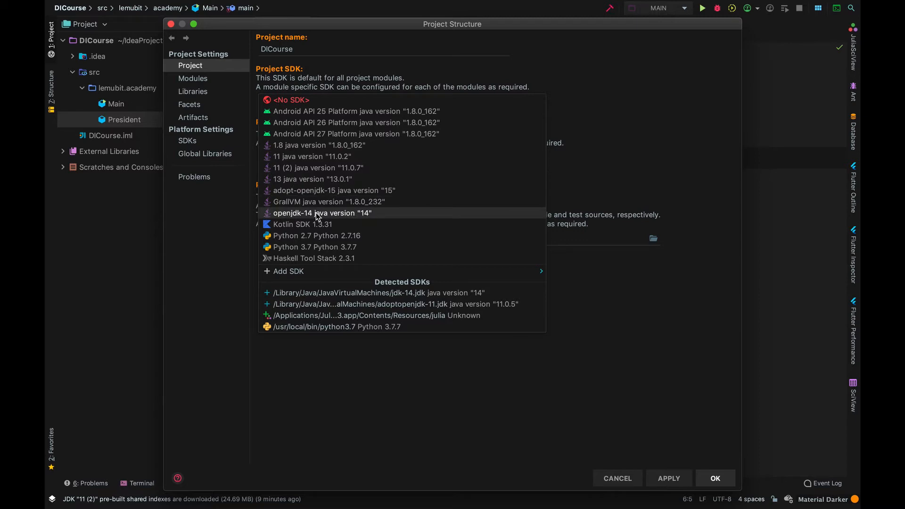
click(322, 213)
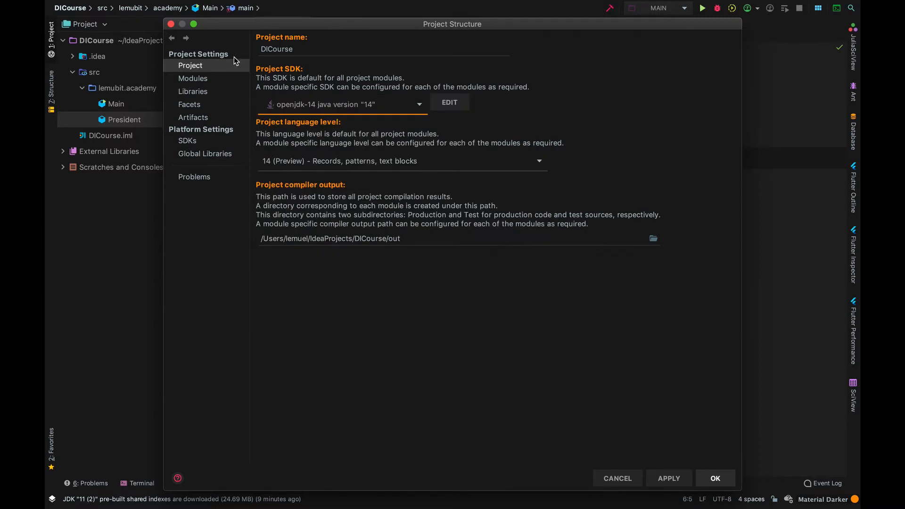
click(192, 78)
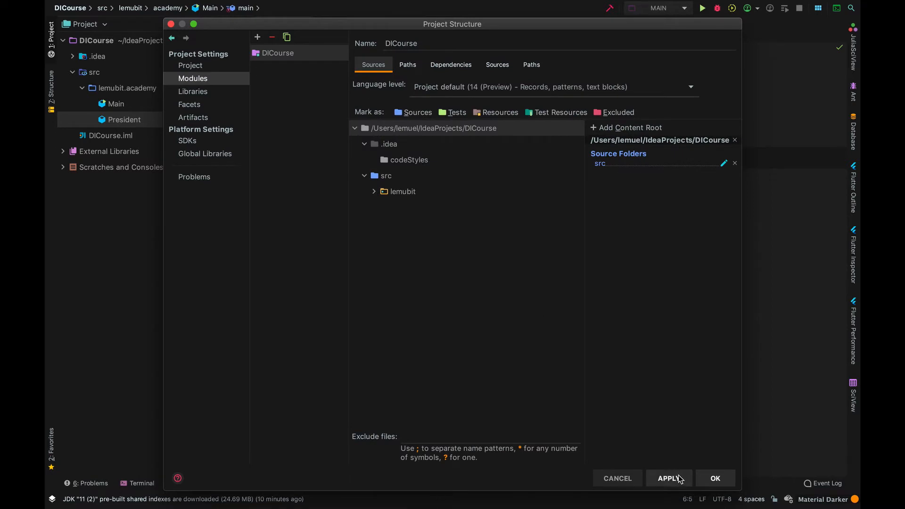
click(669, 478)
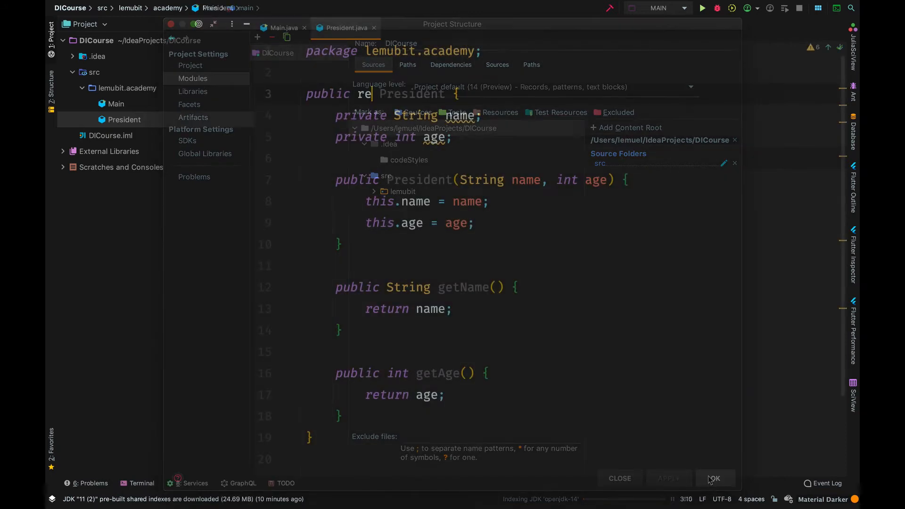
- Close the settings and rewrite President as 'public record President(String name, int age) {}'
click(715, 478)
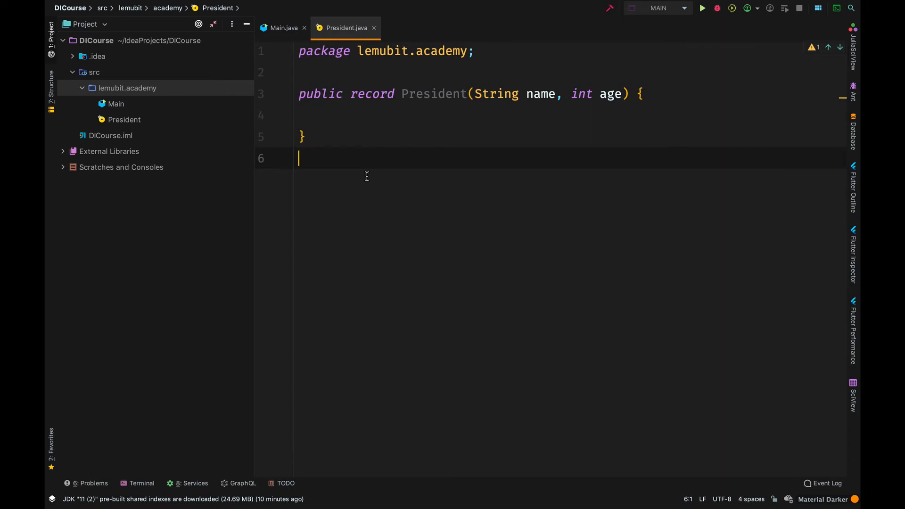
click(282, 28)
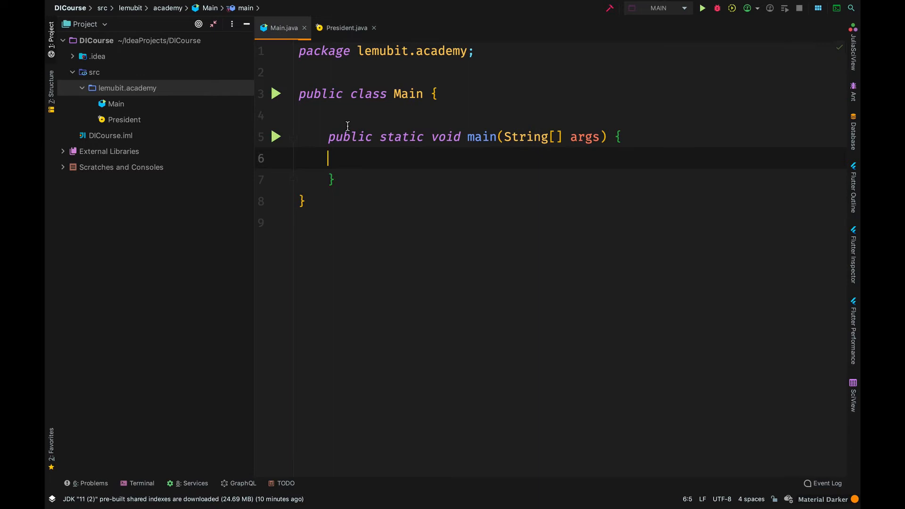
click(276, 93)
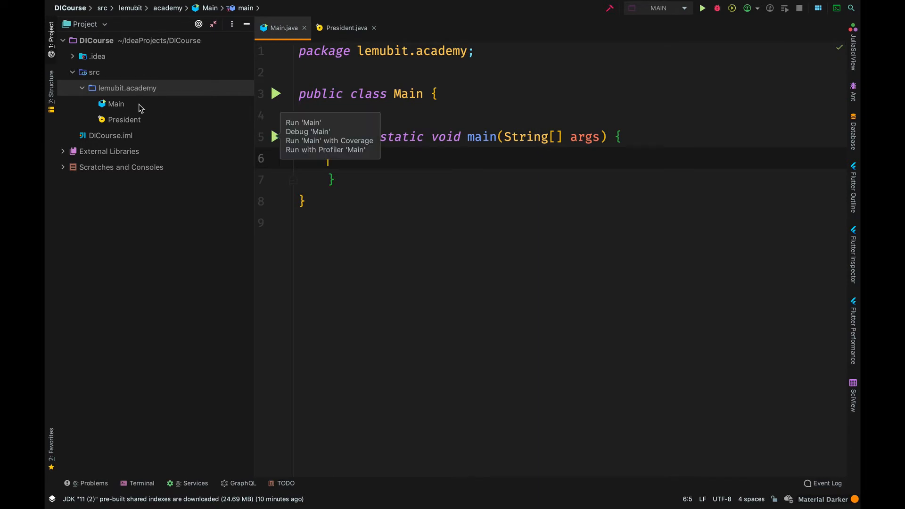
mouse_move(130, 122)
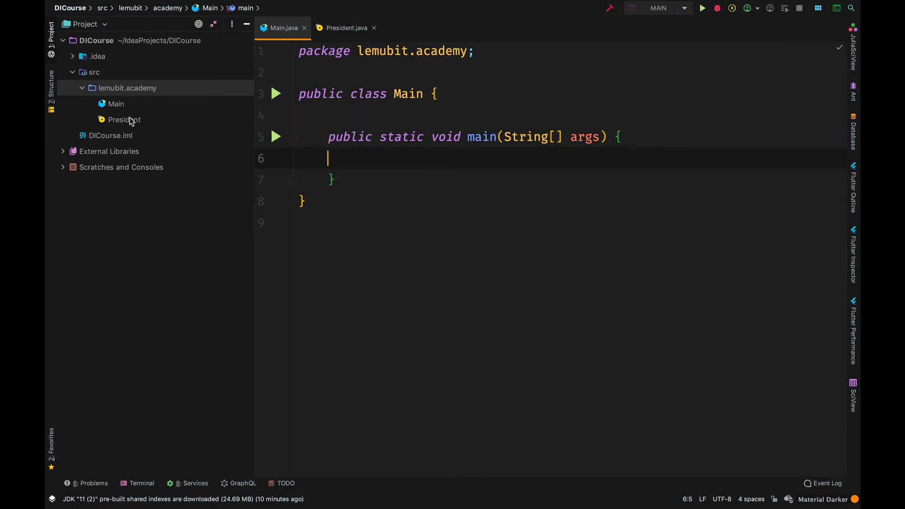
click(125, 120)
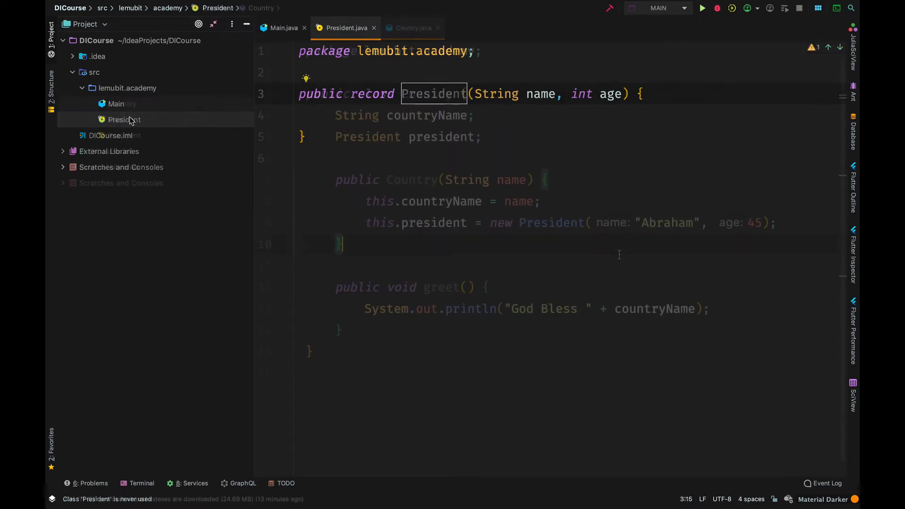
- Write Country with countryName and a self-built President Abraham, 45, then run Main printing God Bless America
click(412, 27)
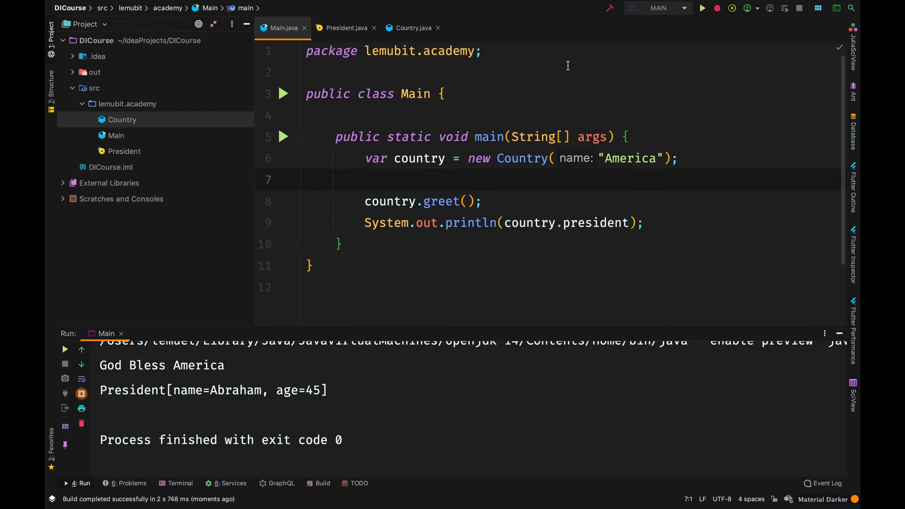
click(306, 179)
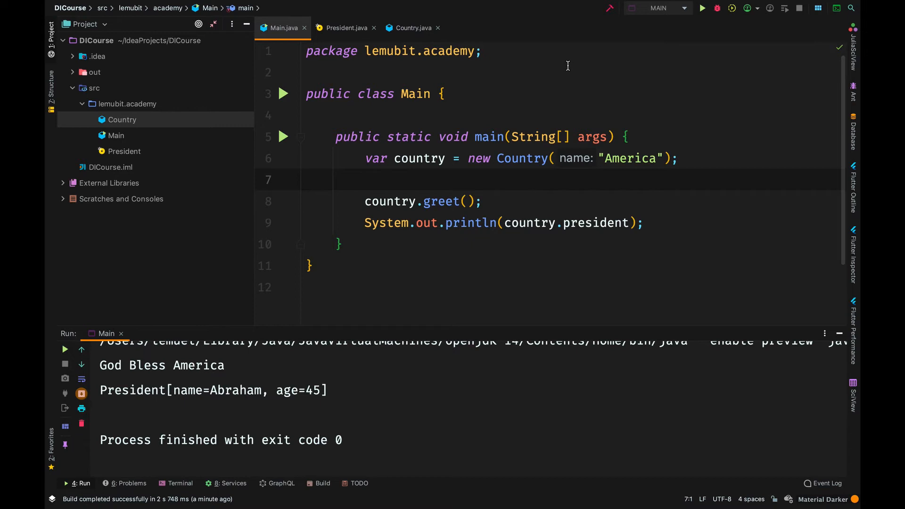
click(306, 179)
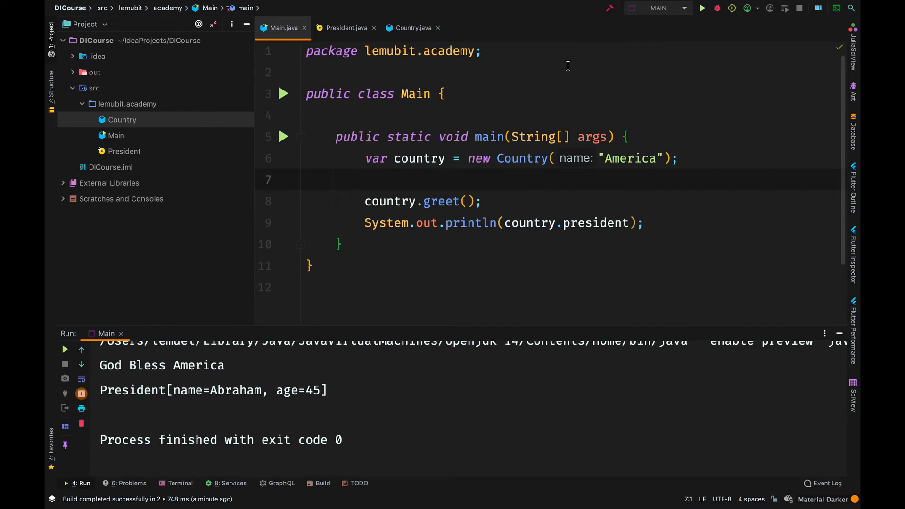
click(410, 28)
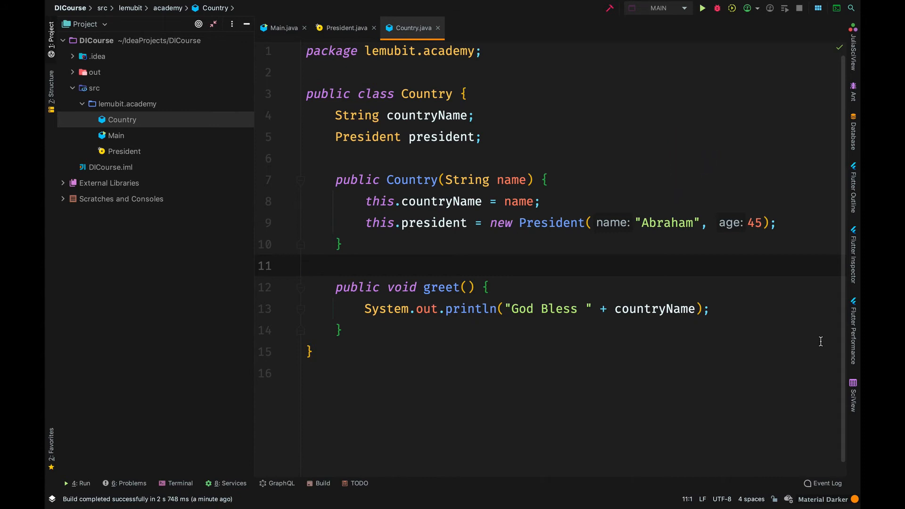
click(306, 266)
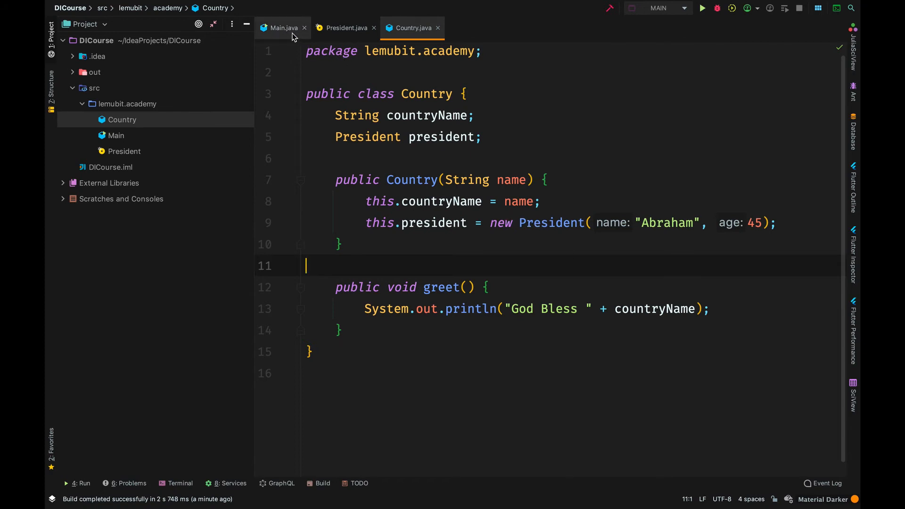
- Add a 'String homeTown' component to the President record, leaving Country's President creation flagged
click(282, 27)
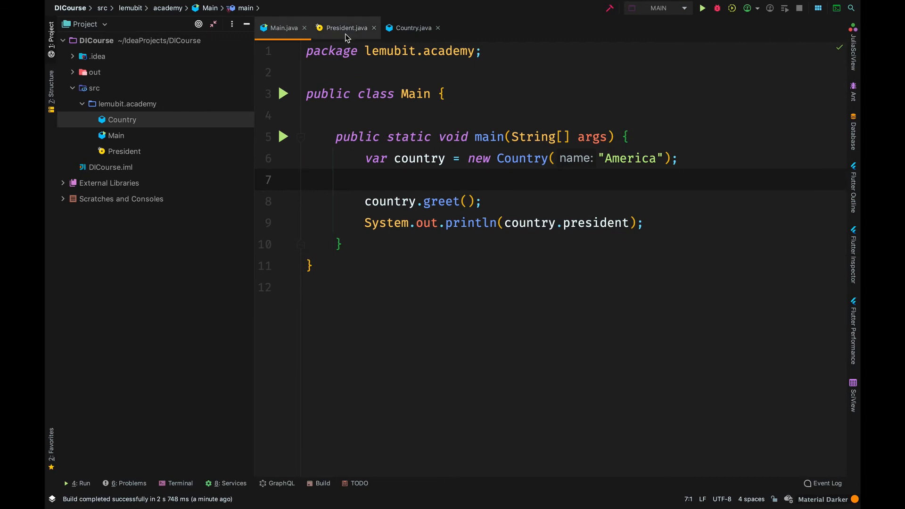
click(345, 27)
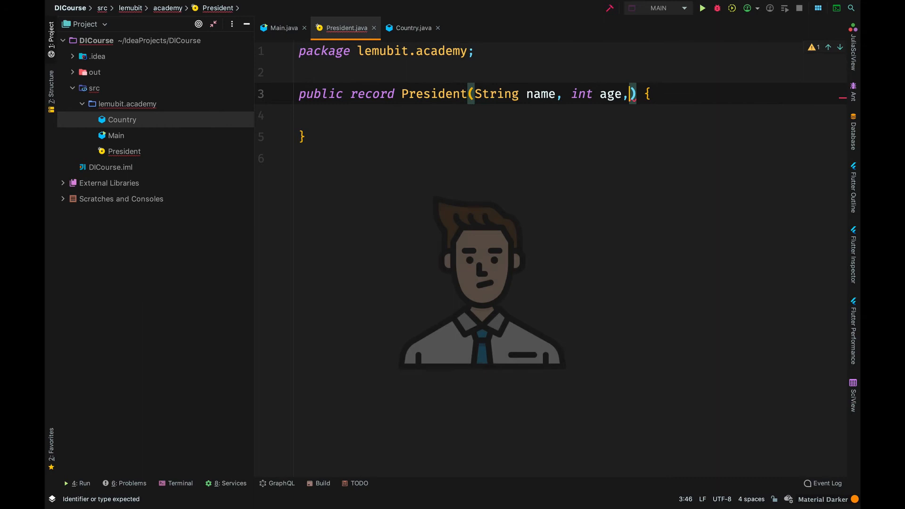
text(String)
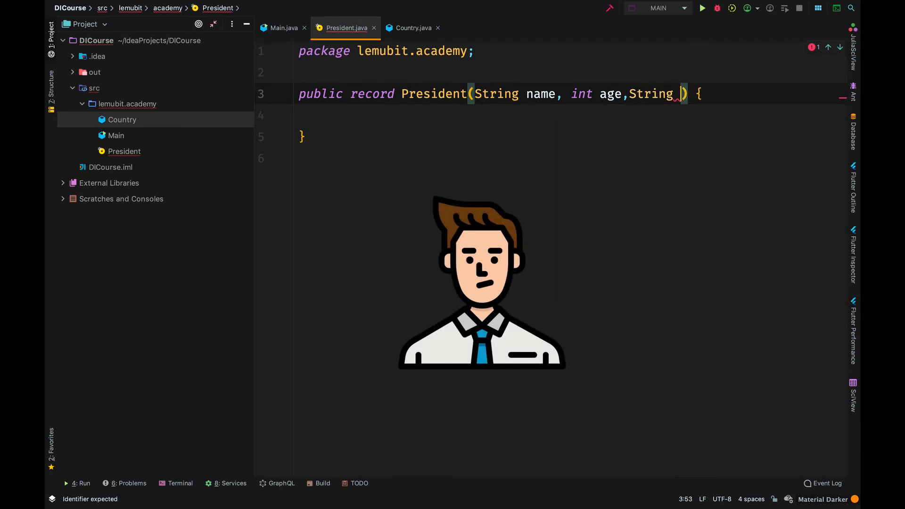
text(home)
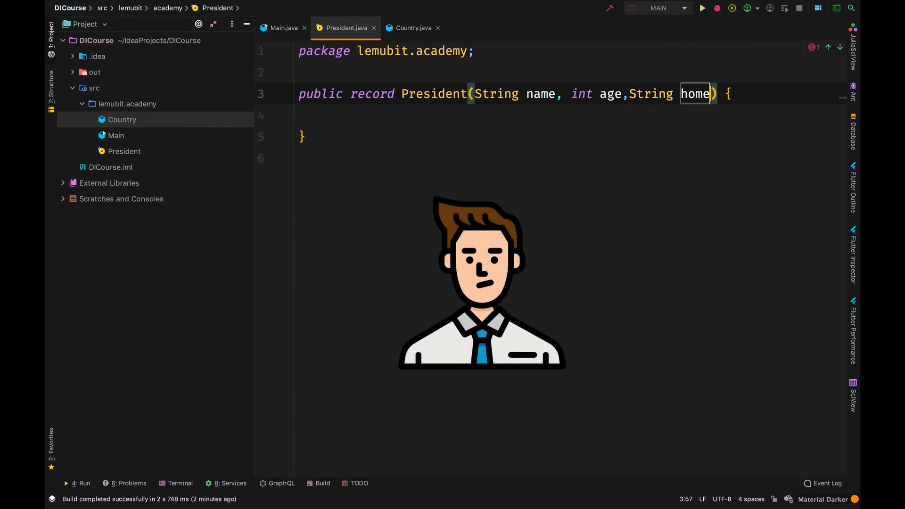
text(Town)
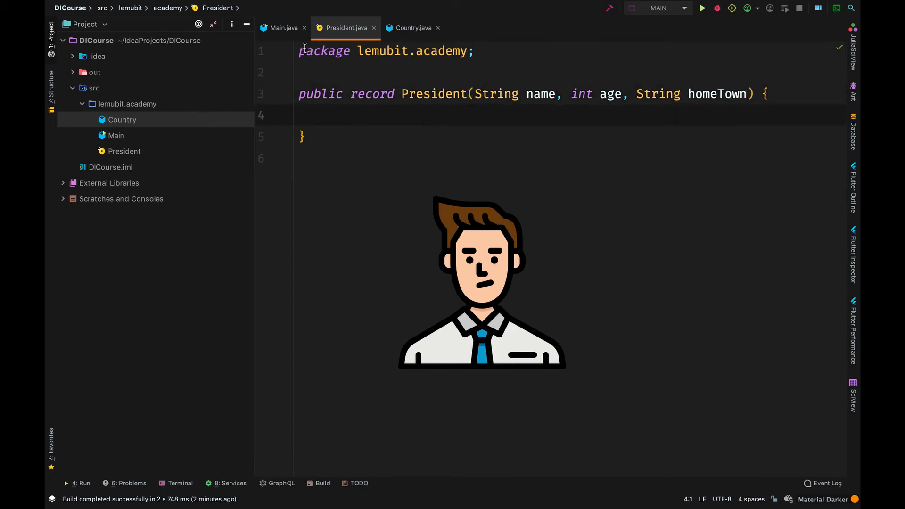
click(281, 28)
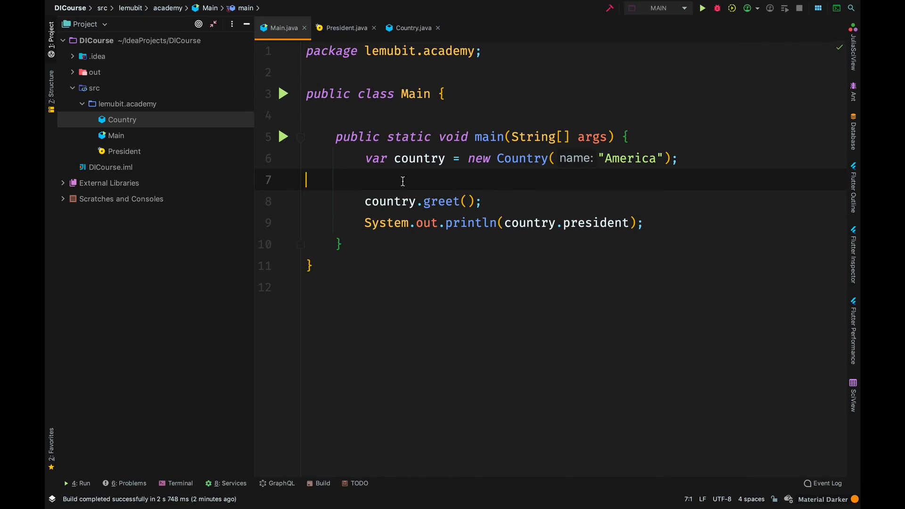
click(412, 28)
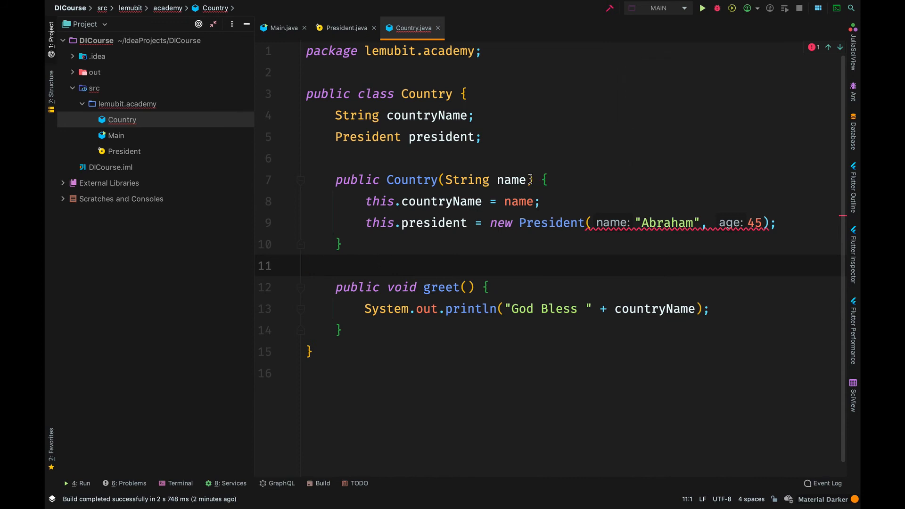
- Make the Country constructor take countryName and 'President president' and assign the passed president
click(511, 179)
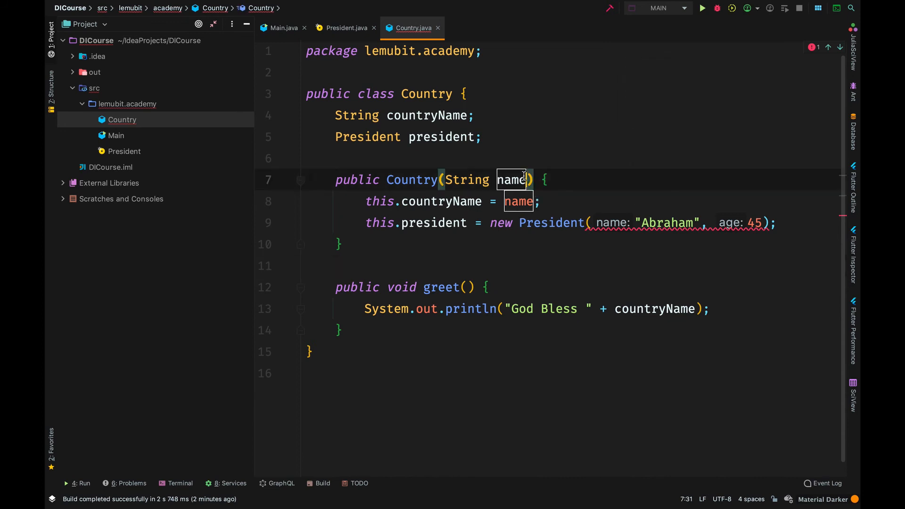
text(, President)
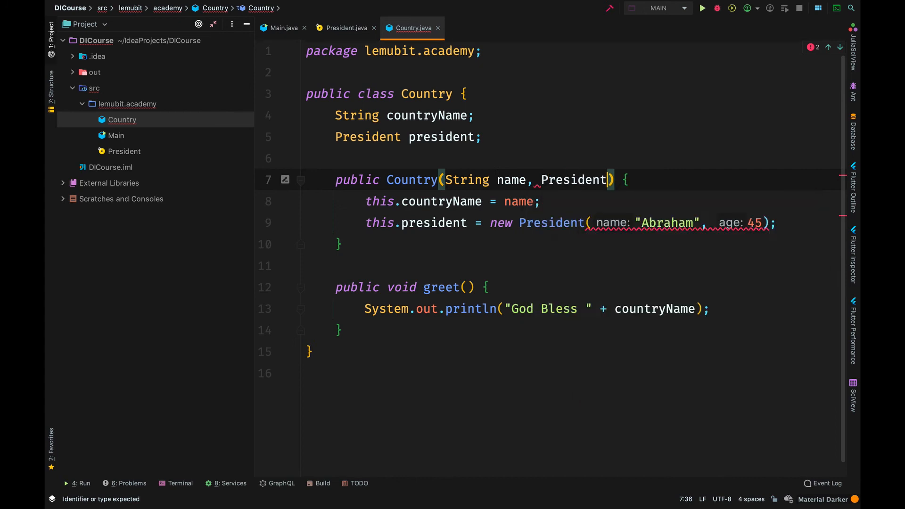
text(president)
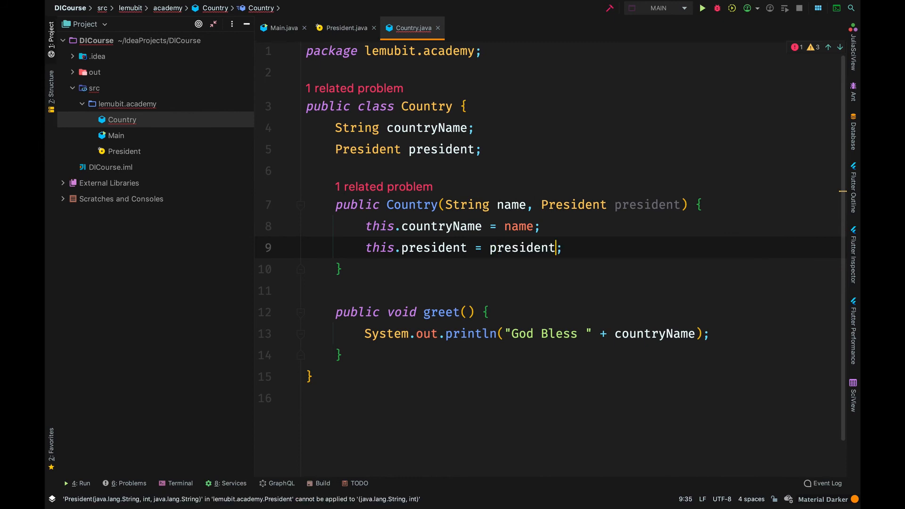
click(521, 247)
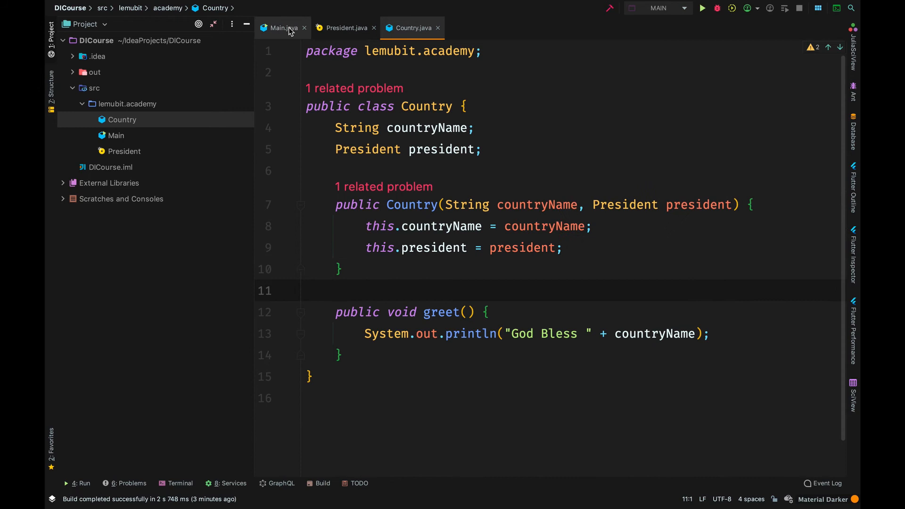
- In Main create 'var president = new President("Abraham", 45, "NY")' and pass it into the Country call
click(279, 27)
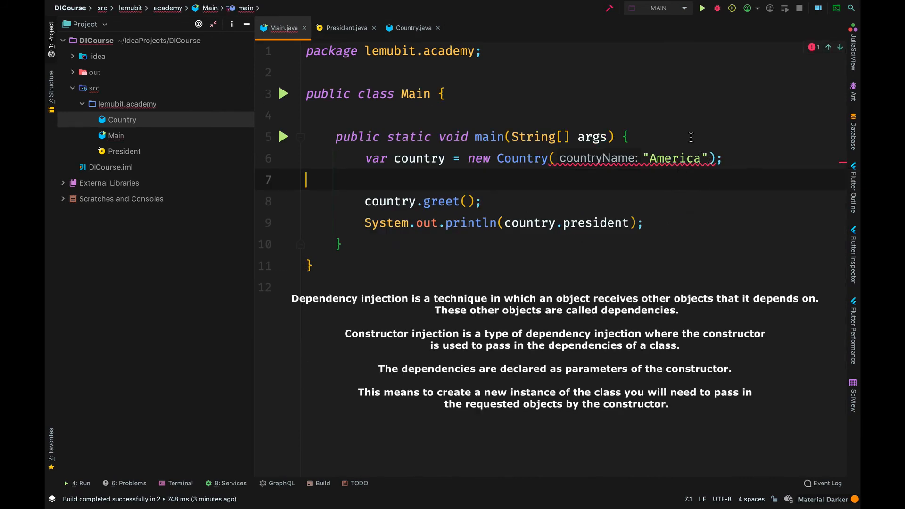
text(var)
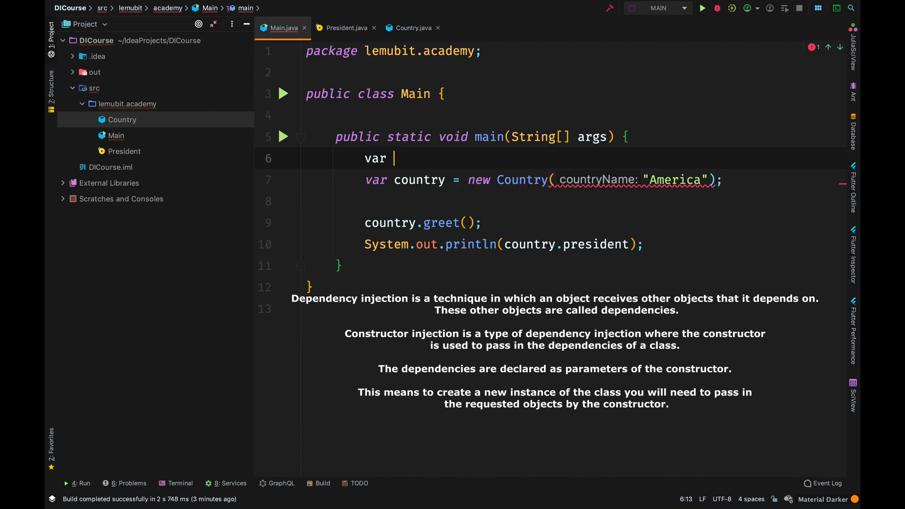
text(presidn)
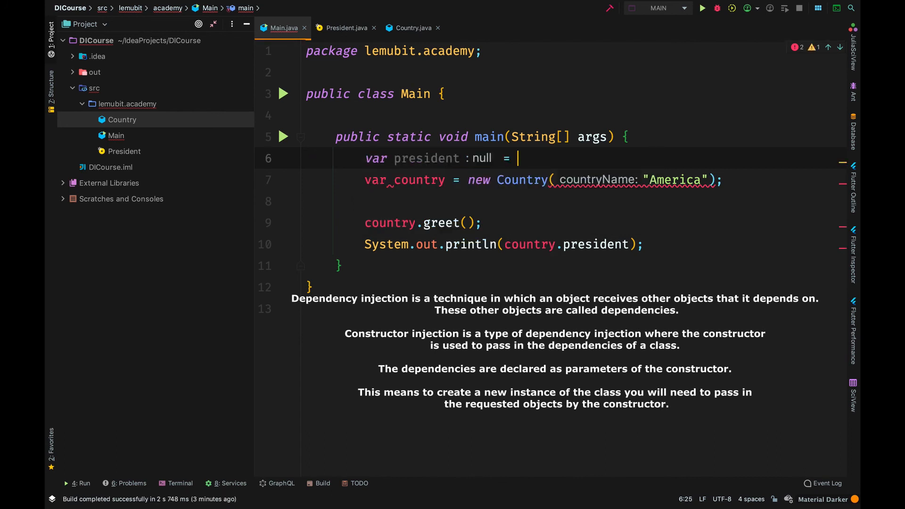
text(new President())
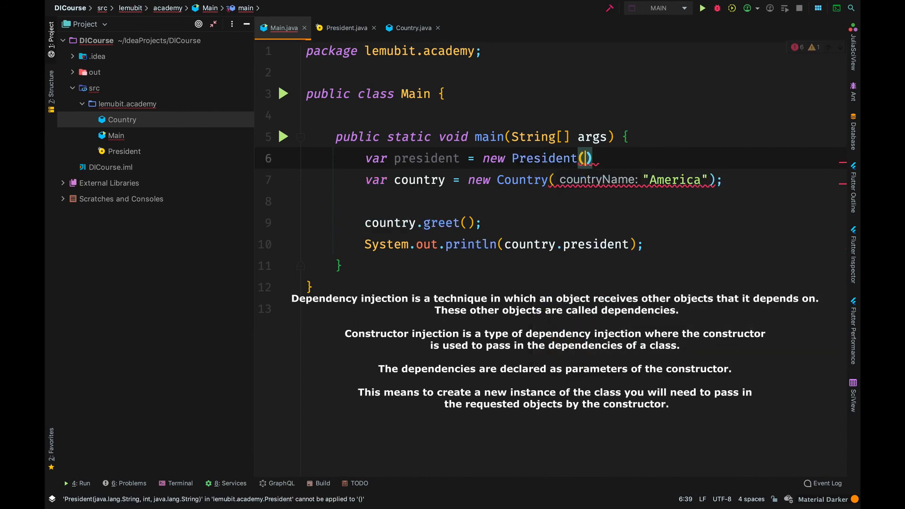
text(name: "")
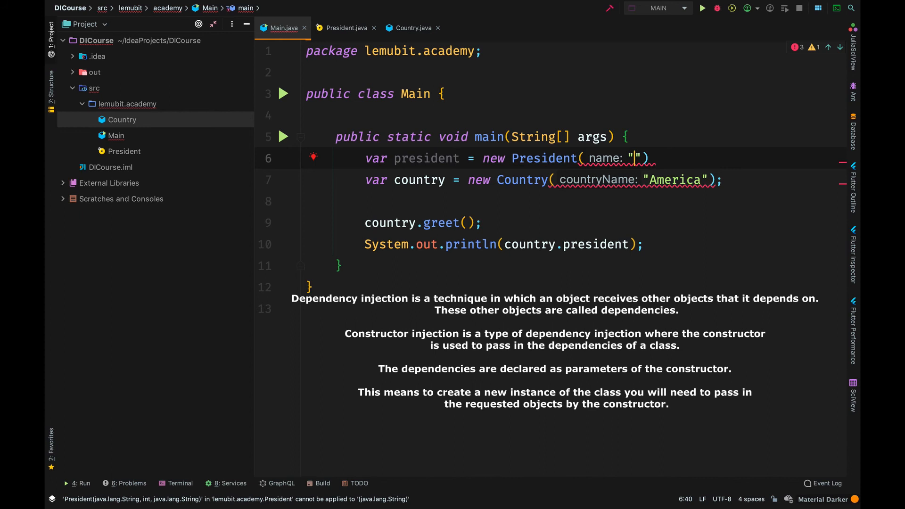
text(Abraham)
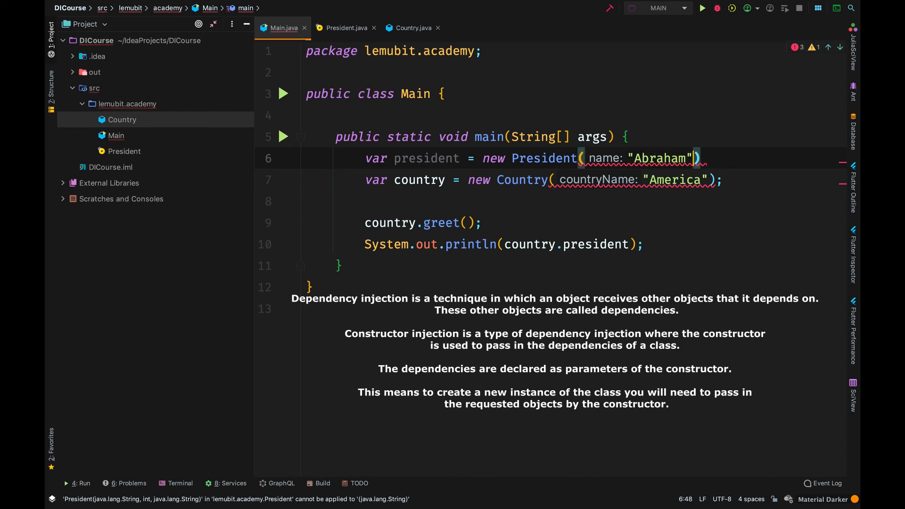
text(, age: 45,  homeTown: "NY)
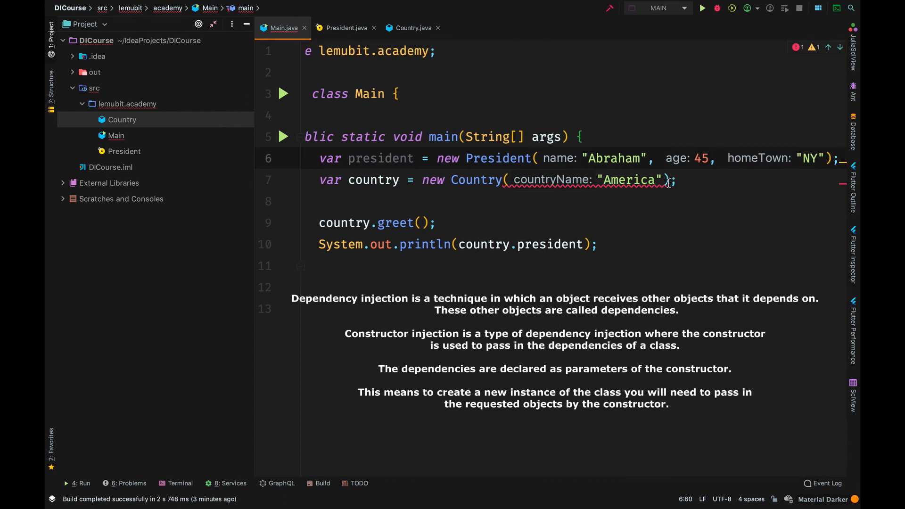
text(, president)
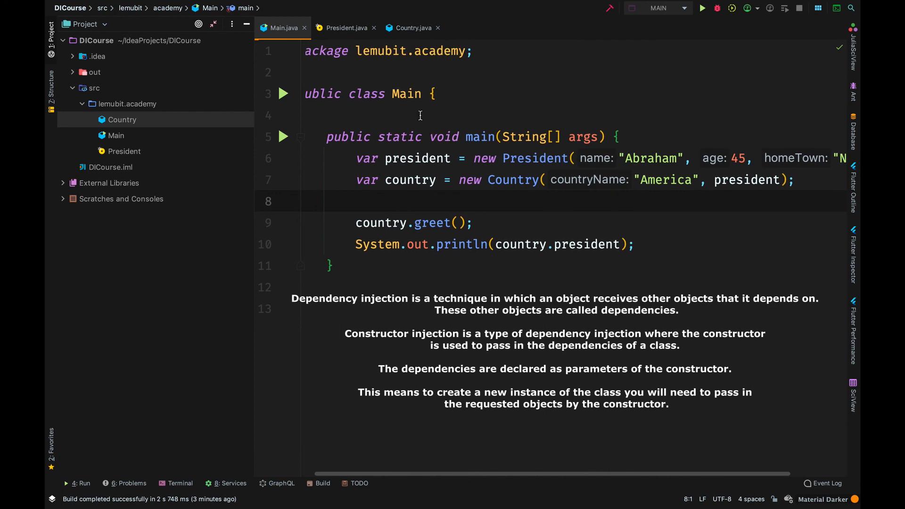
- Review the finished Country class and return to the President record with name, age and homeTown
click(346, 27)
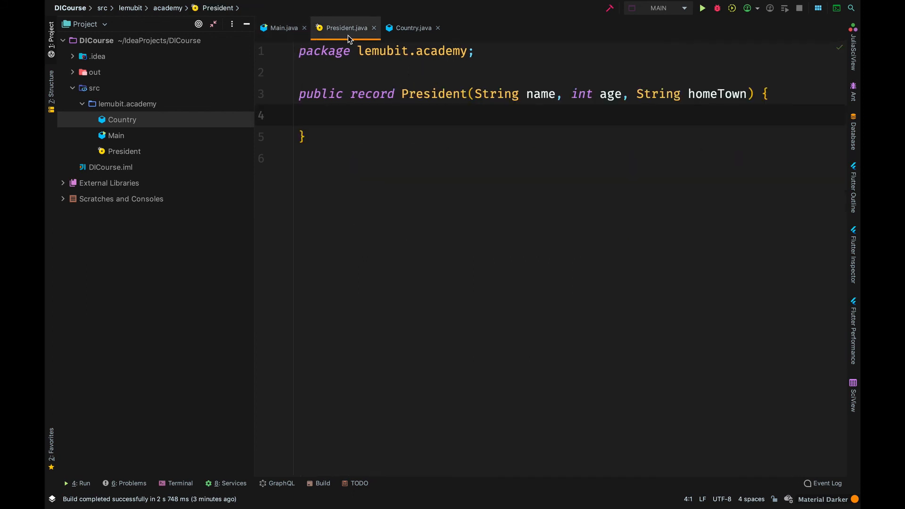
click(413, 27)
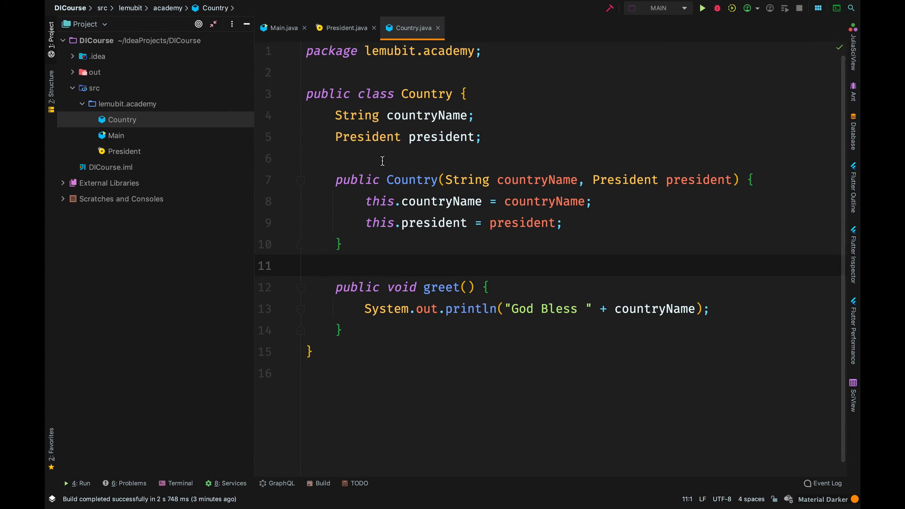
click(305, 266)
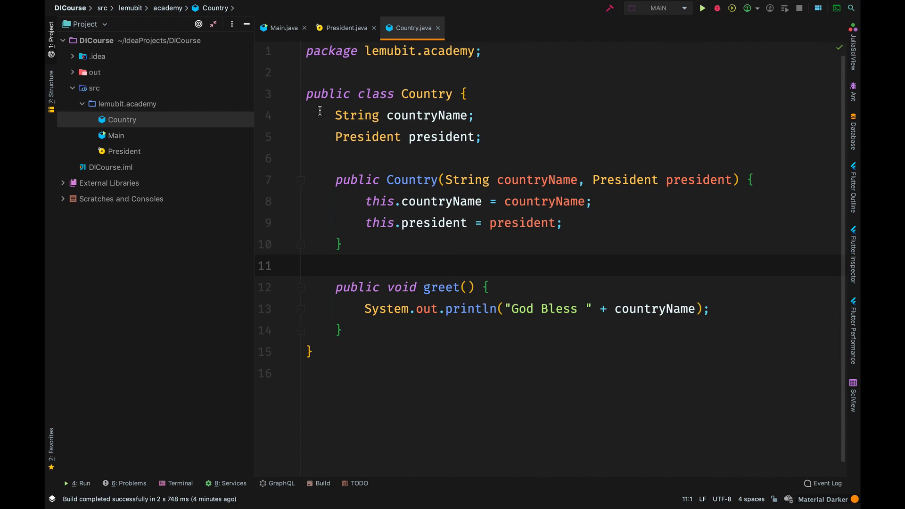
click(345, 27)
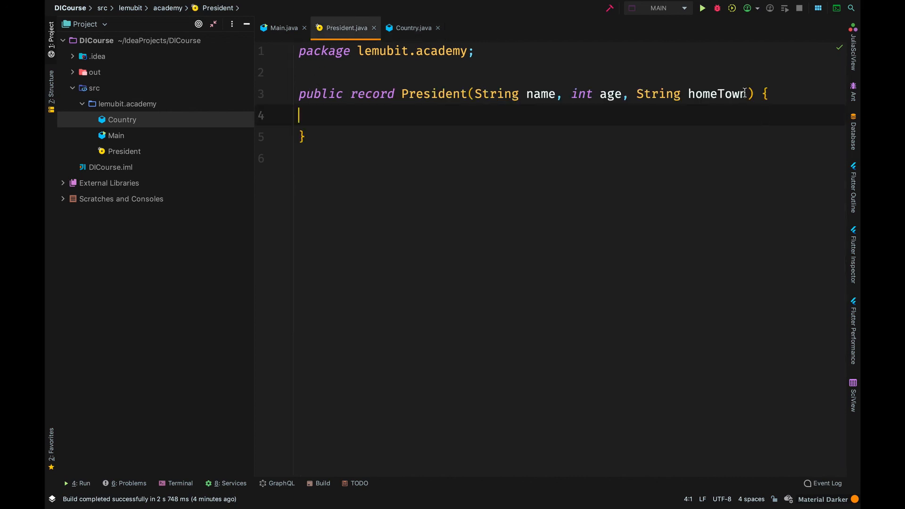